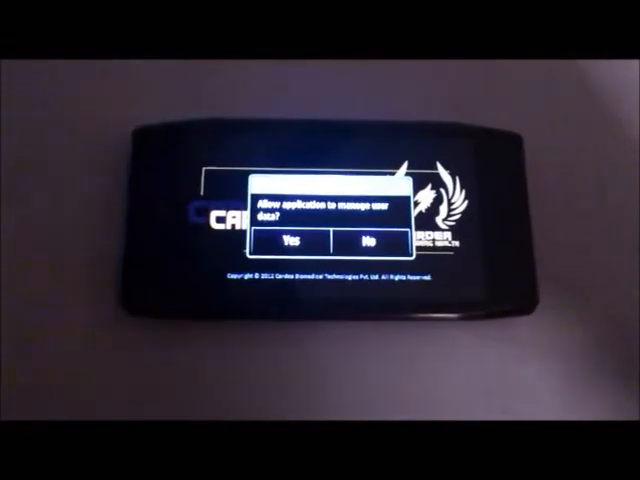
Step: Grant the app data access by answering Yes, bringing up the dated ECG history list
click(290, 242)
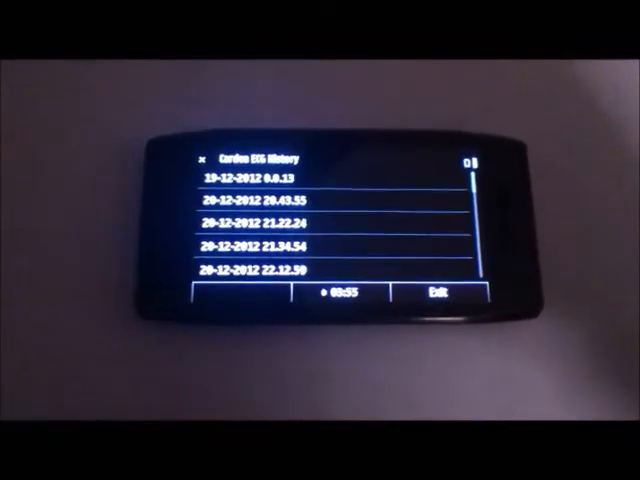